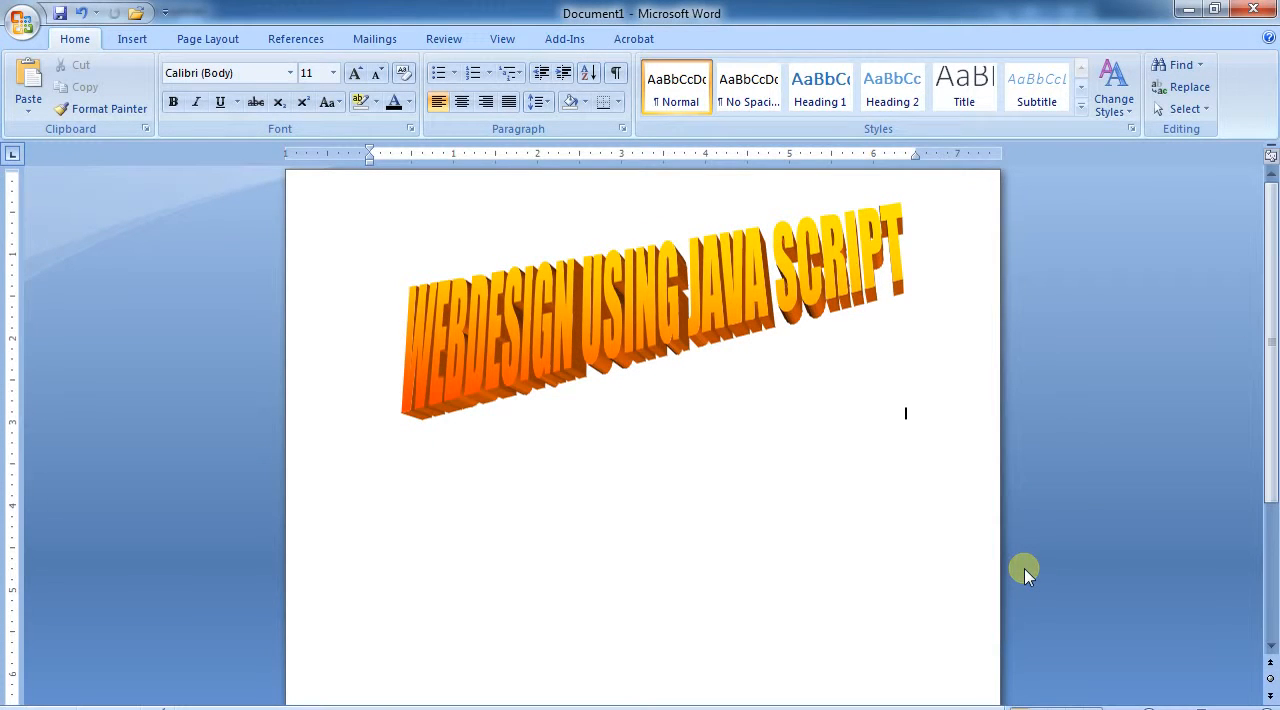
pyautogui.moveTo(1032, 576)
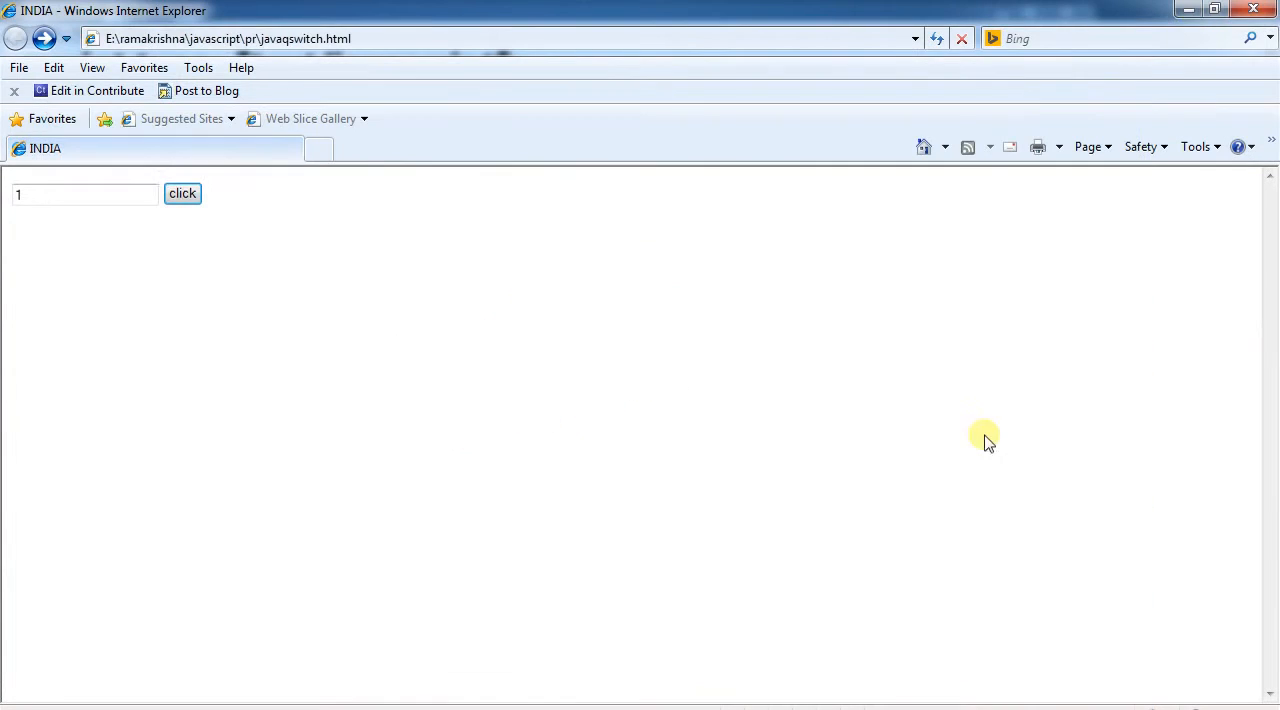
pyautogui.moveTo(458, 428)
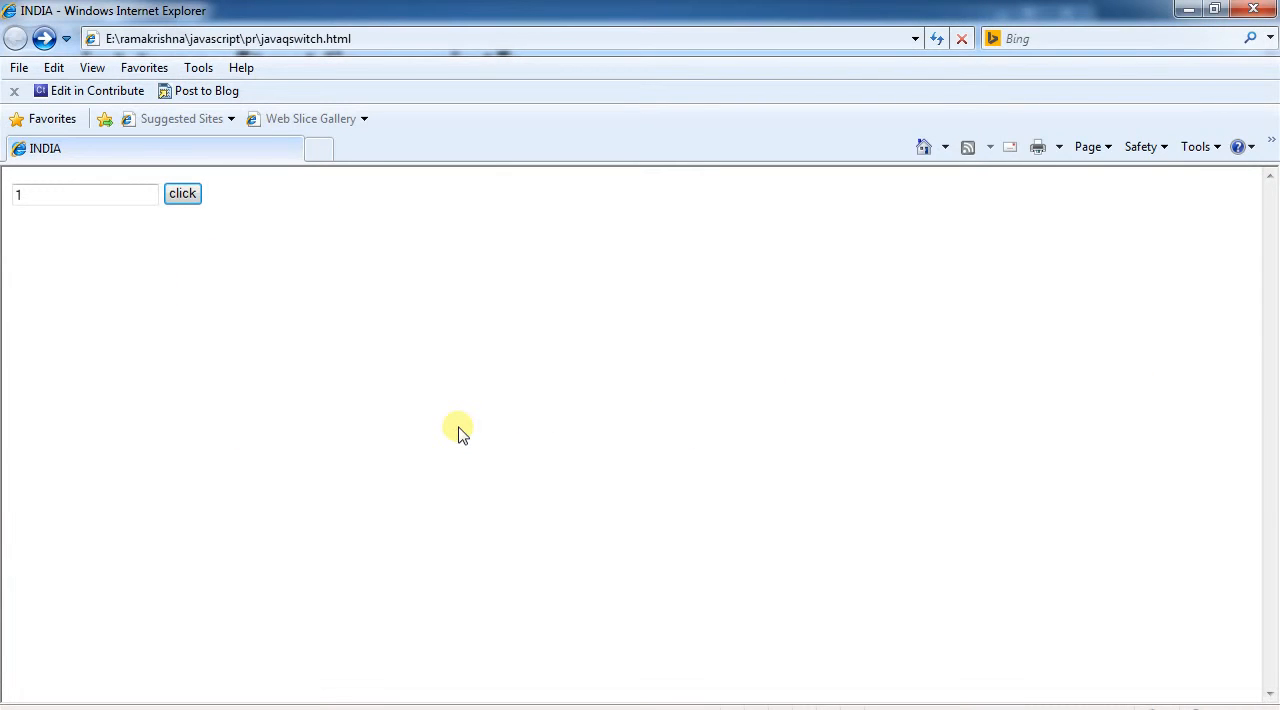
pyautogui.moveTo(440, 430)
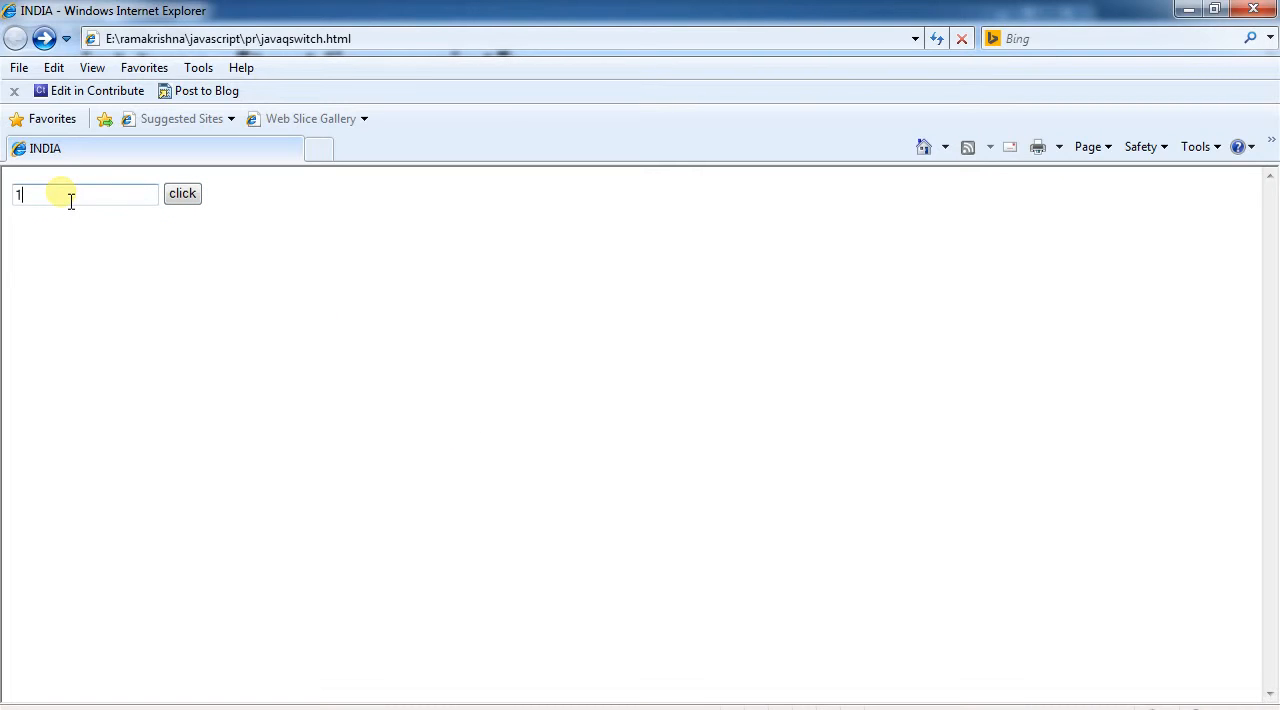
# Submit the number 2 so the page writes monday.
pyautogui.click(182, 194)
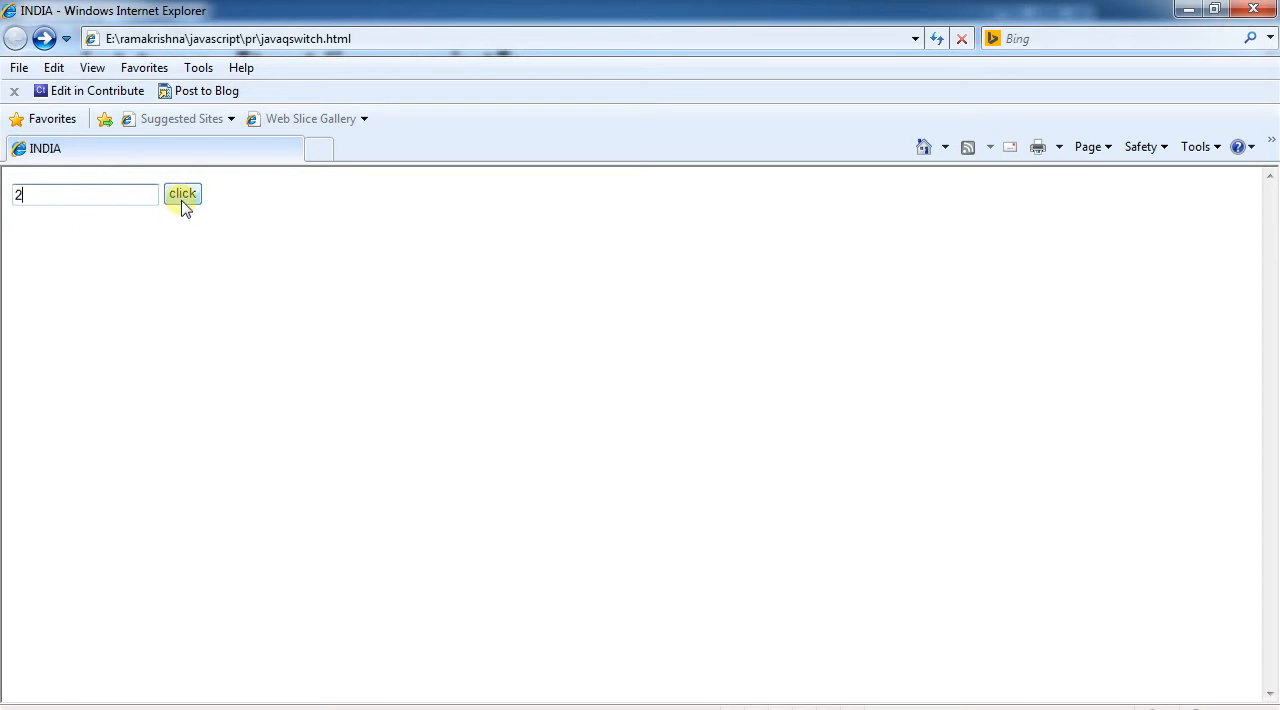
pyautogui.click(184, 194)
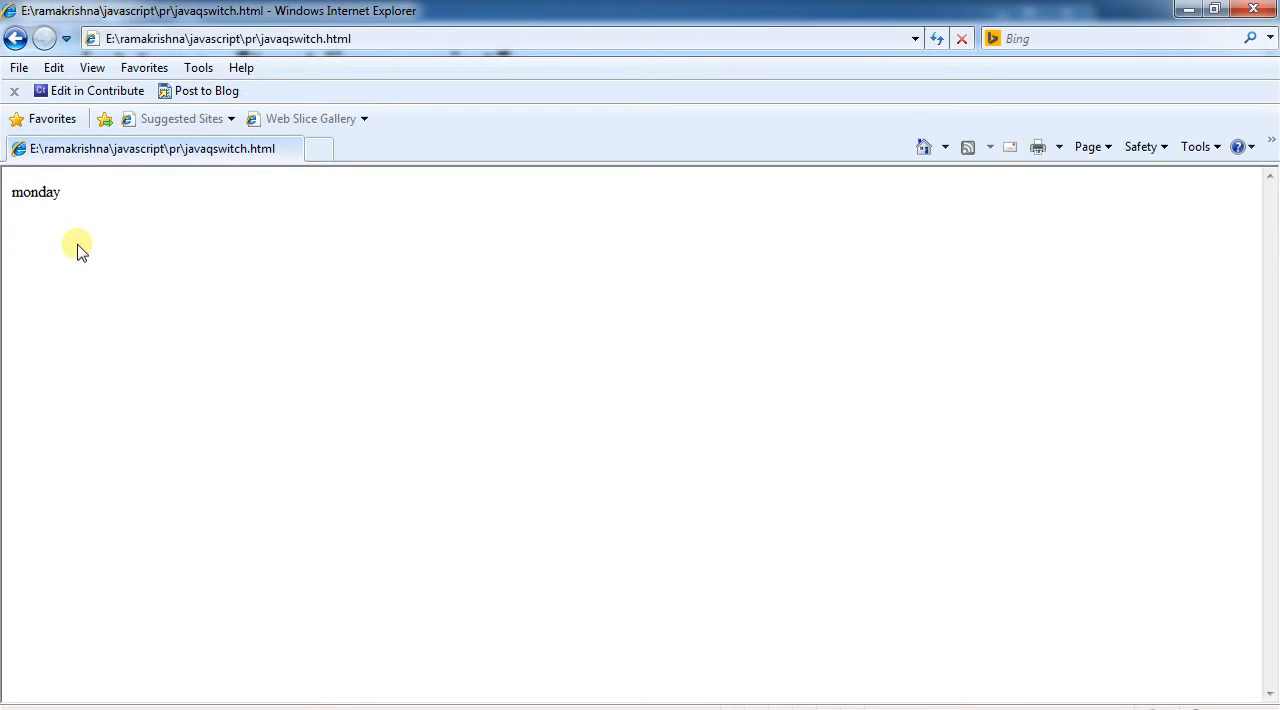
pyautogui.moveTo(164, 288)
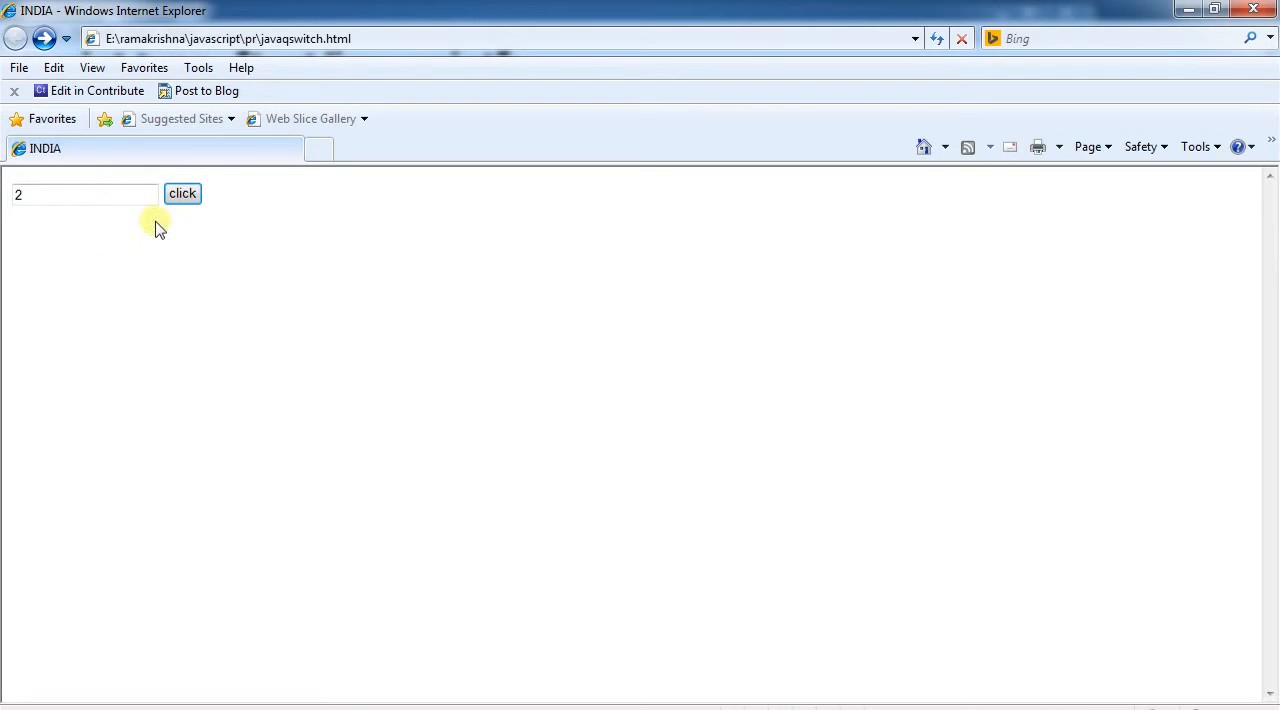
pyautogui.moveTo(948, 368)
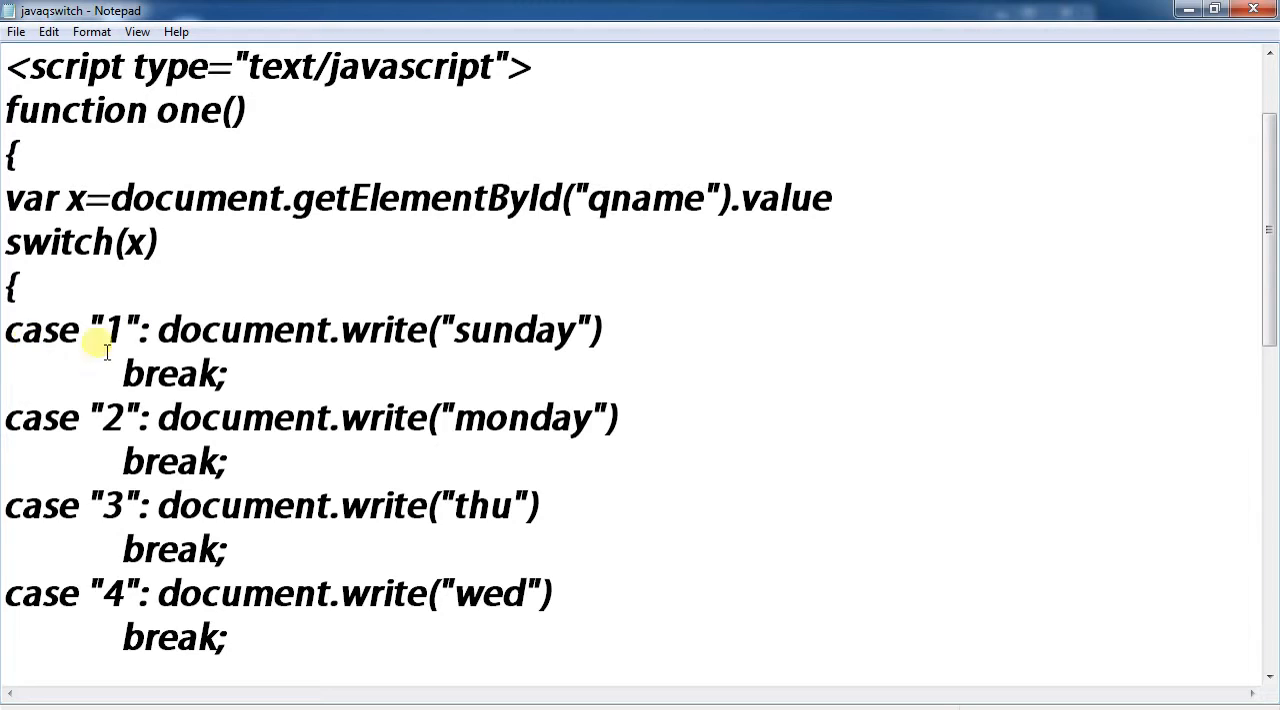
pyautogui.moveTo(552, 400)
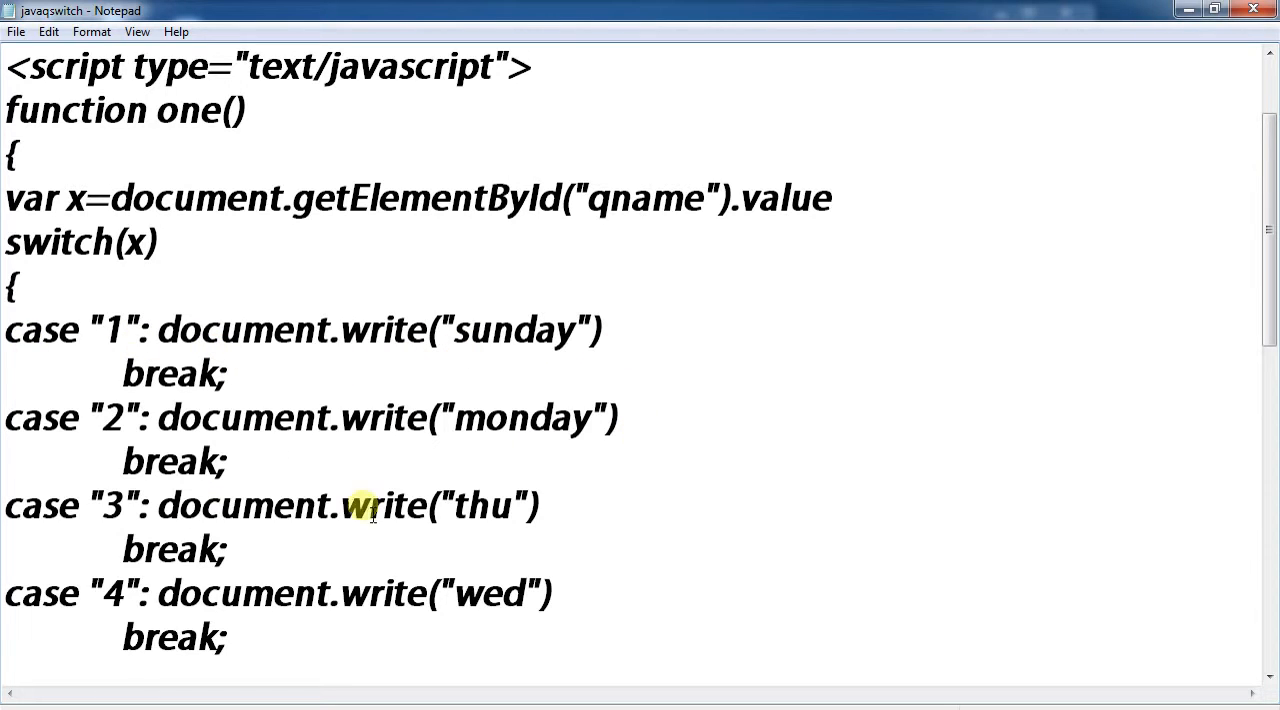
pyautogui.scroll(-3)
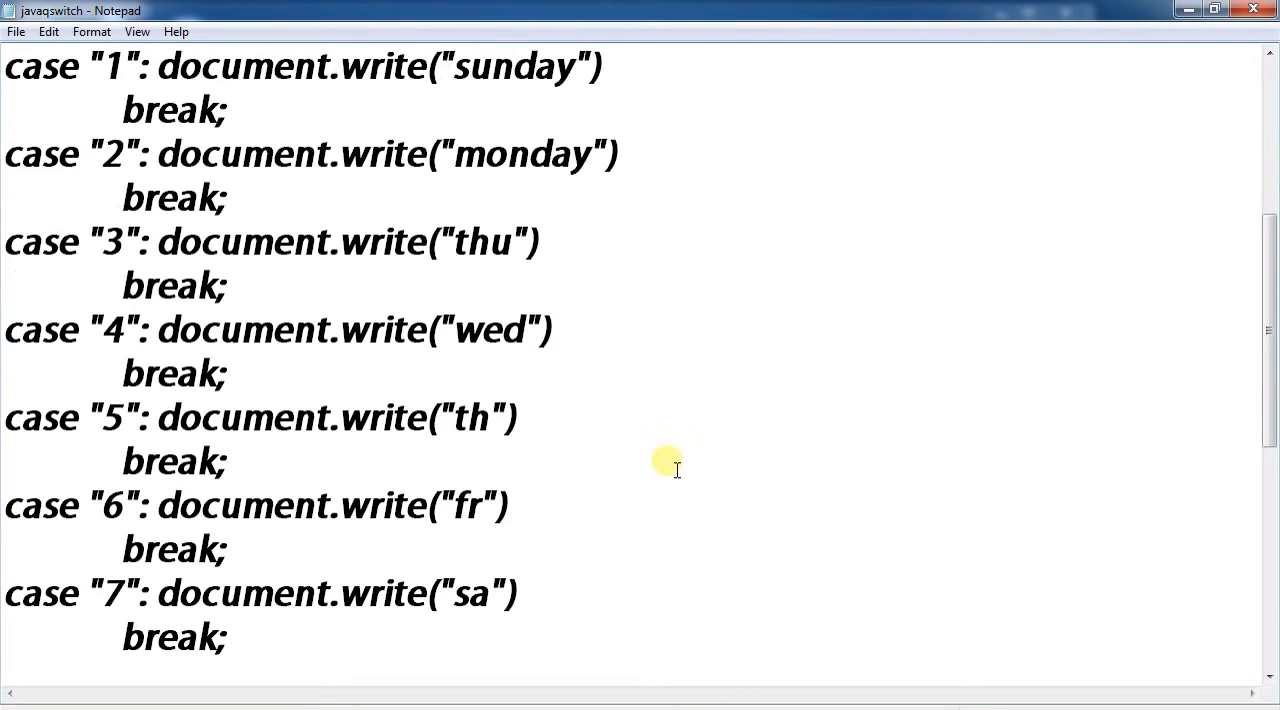
pyautogui.moveTo(56, 538)
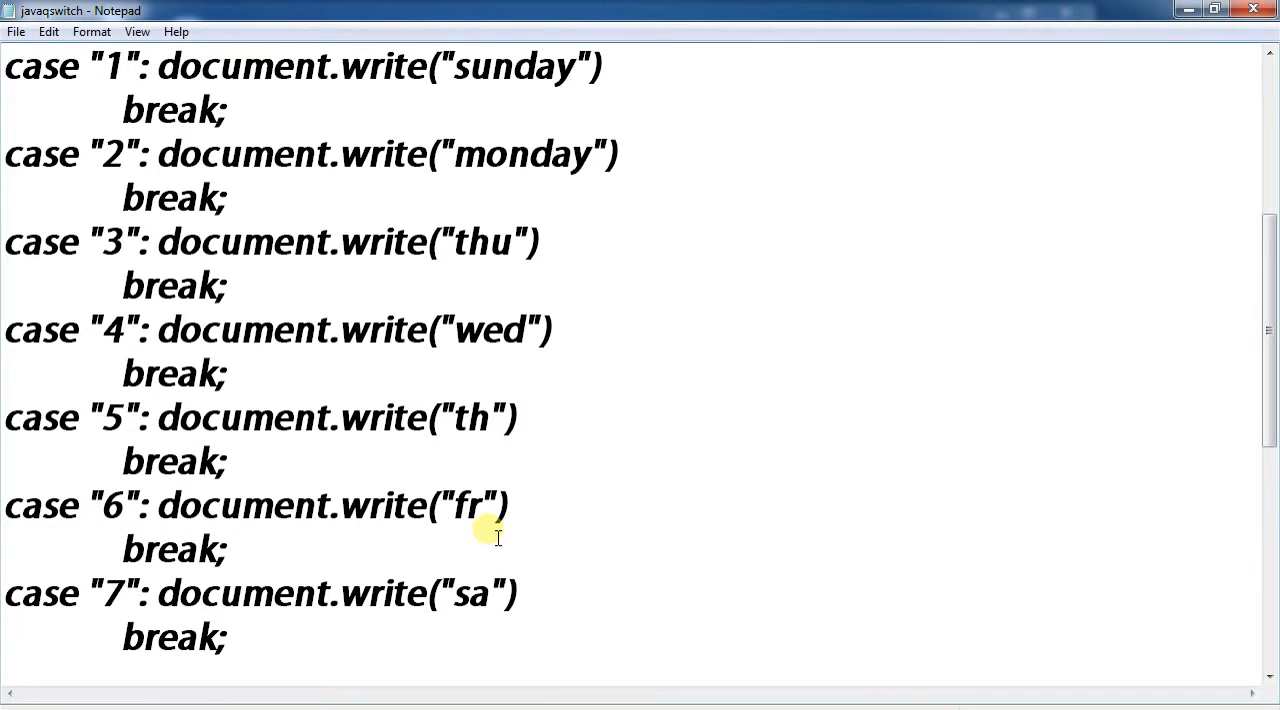
pyautogui.moveTo(644, 584)
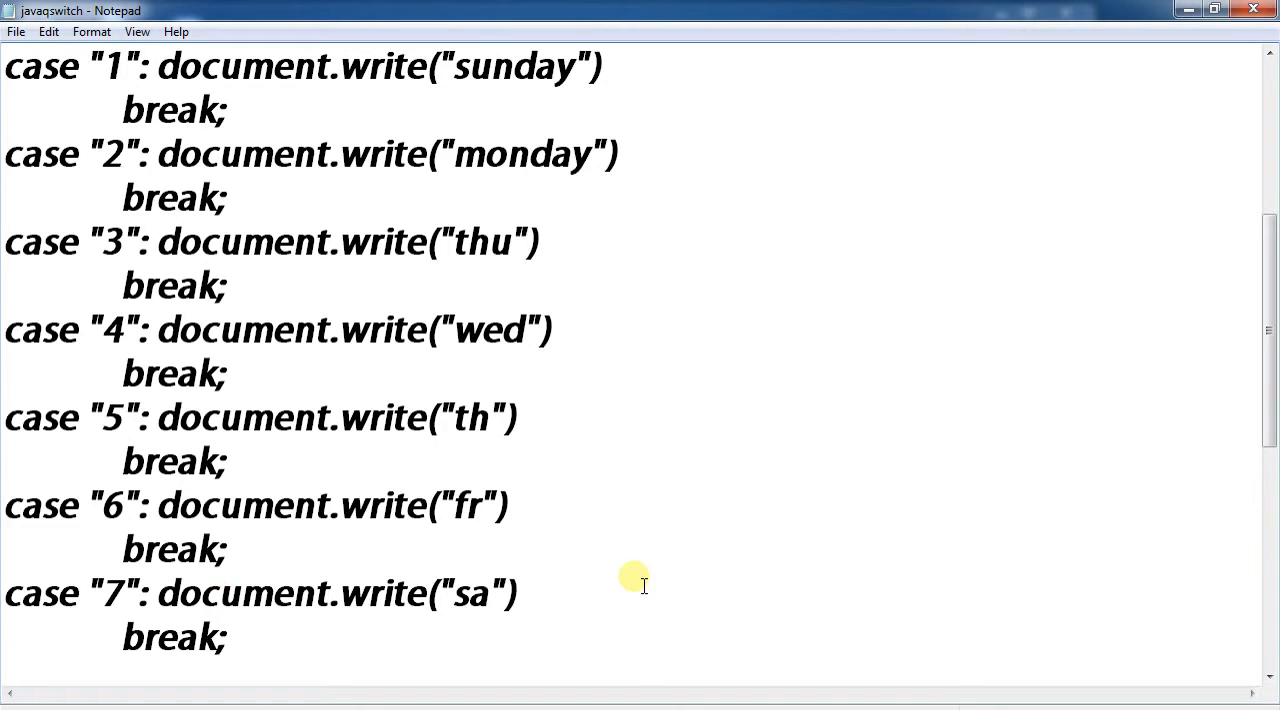
pyautogui.moveTo(196, 434)
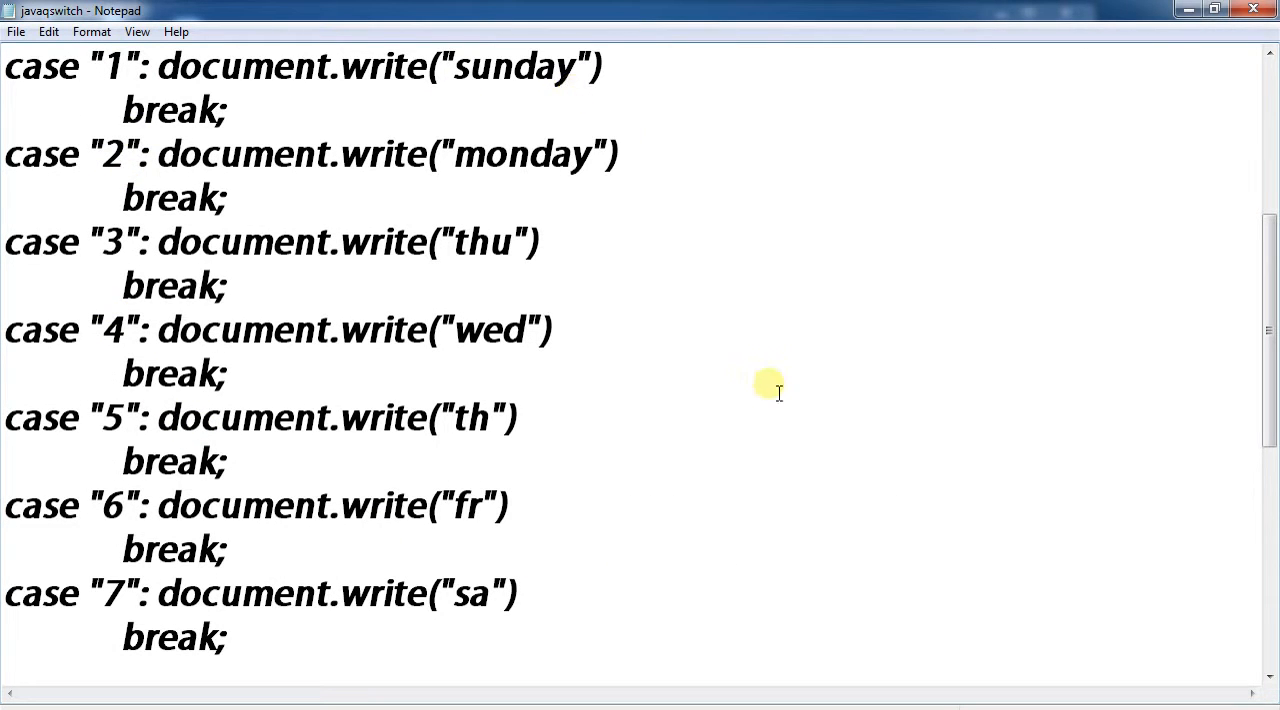
pyautogui.scroll(-3)
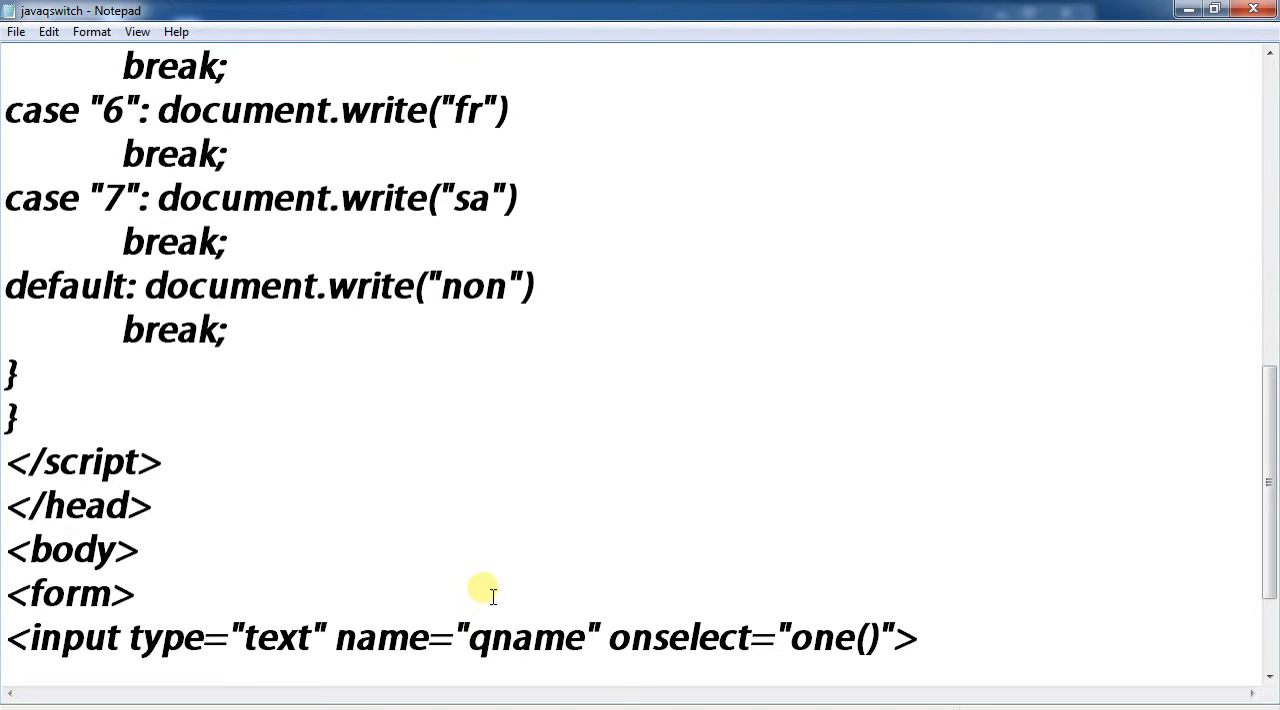
pyautogui.moveTo(424, 506)
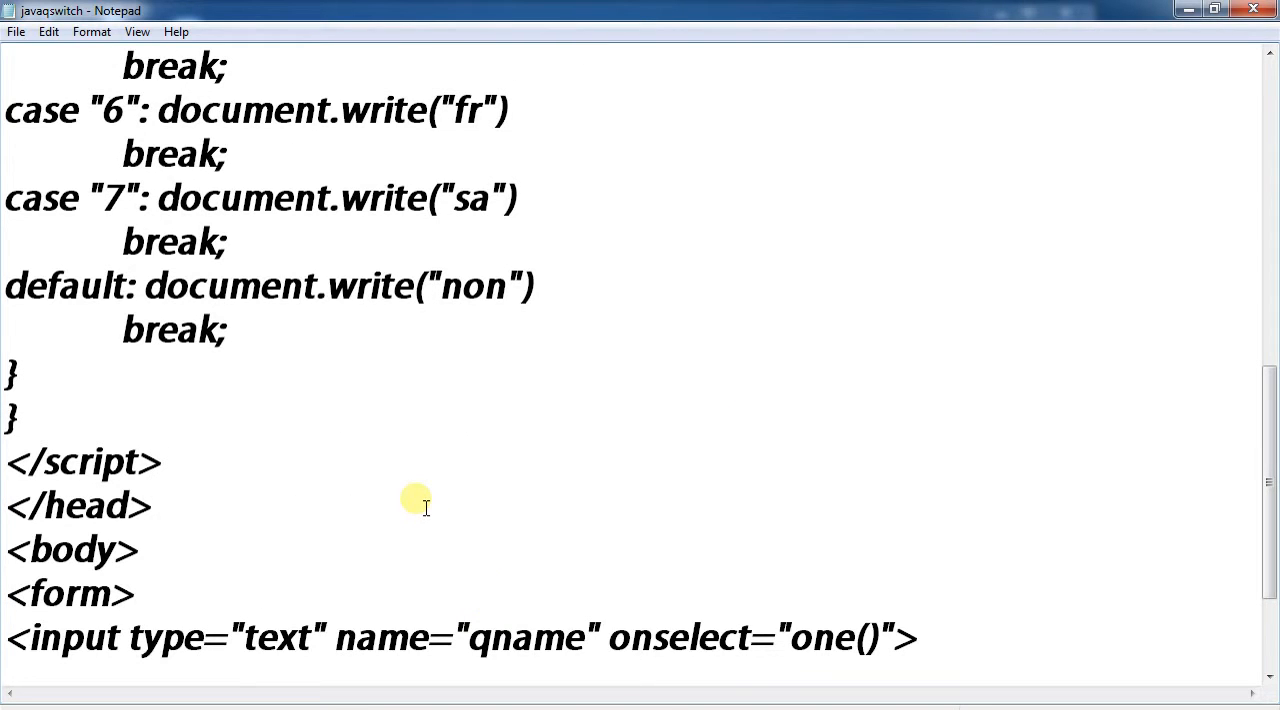
pyautogui.moveTo(396, 418)
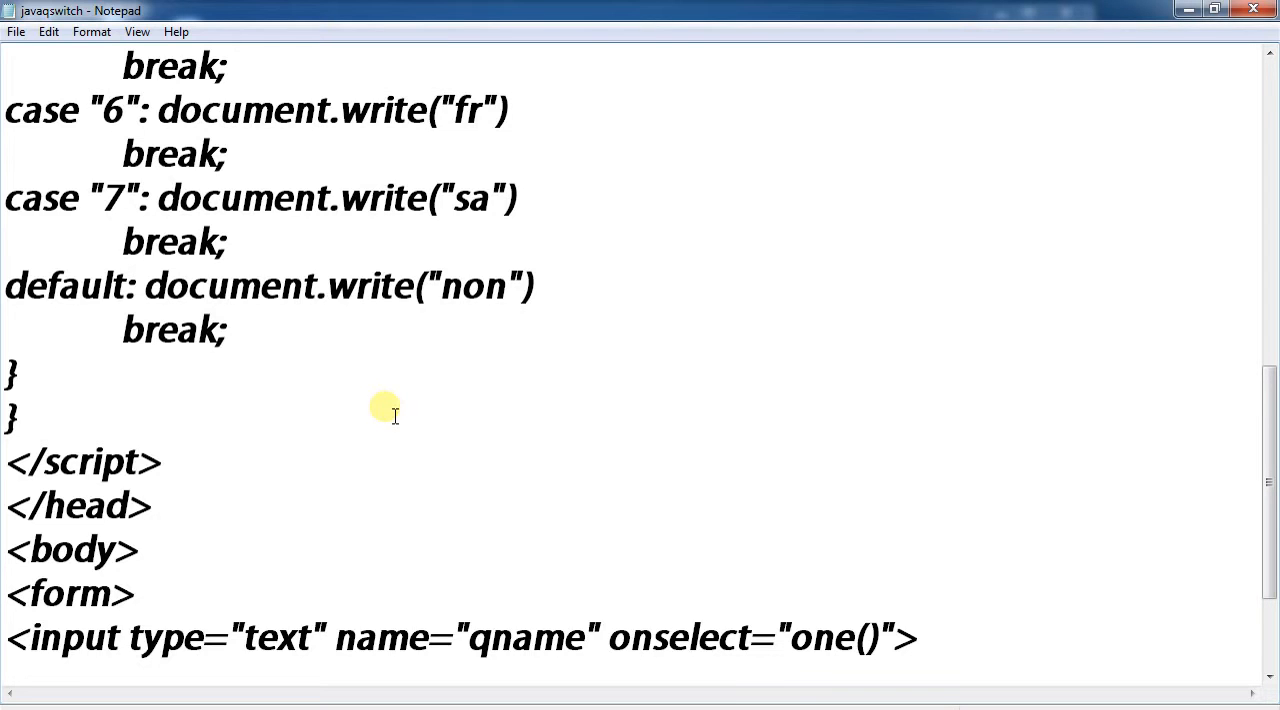
pyautogui.moveTo(652, 364)
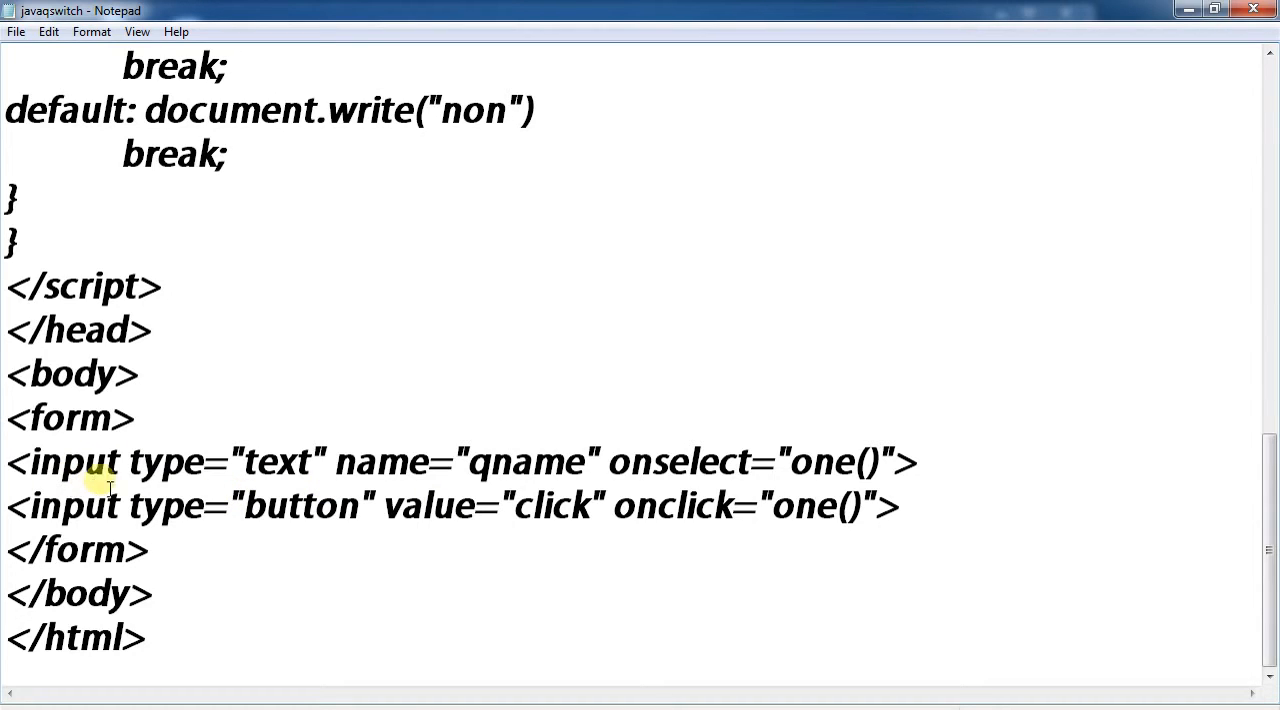
pyautogui.moveTo(544, 484)
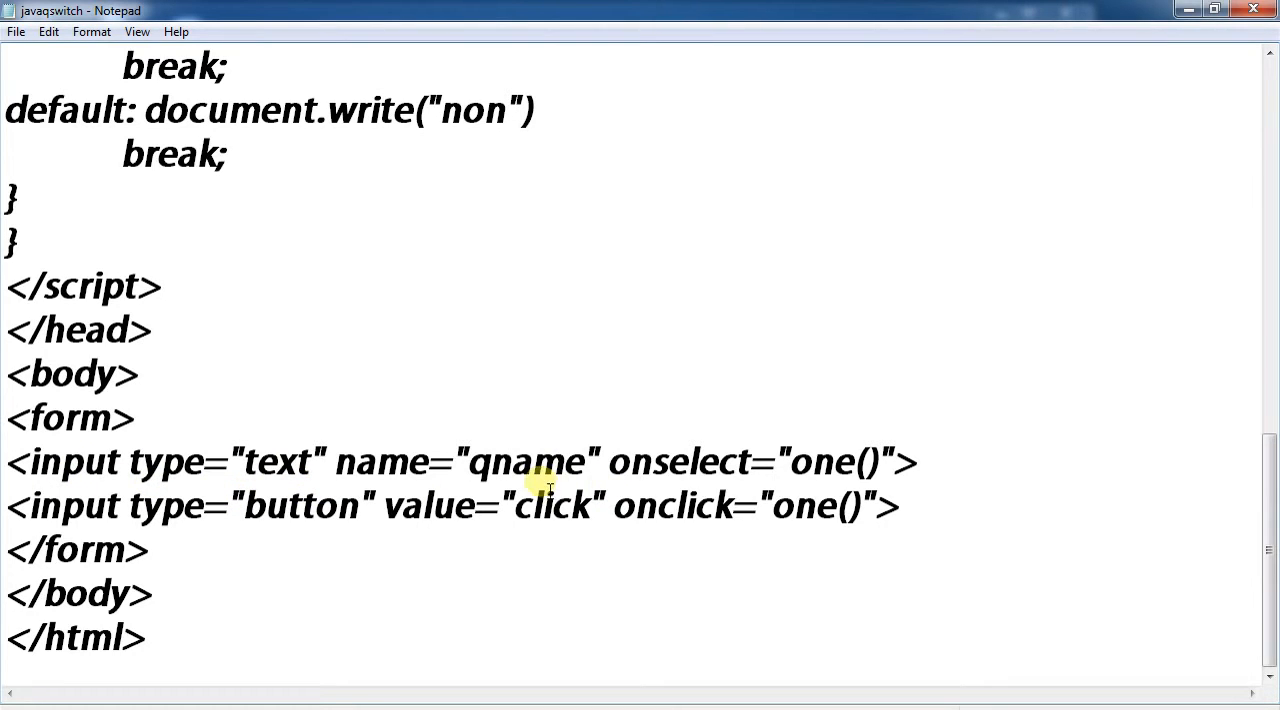
pyautogui.moveTo(720, 484)
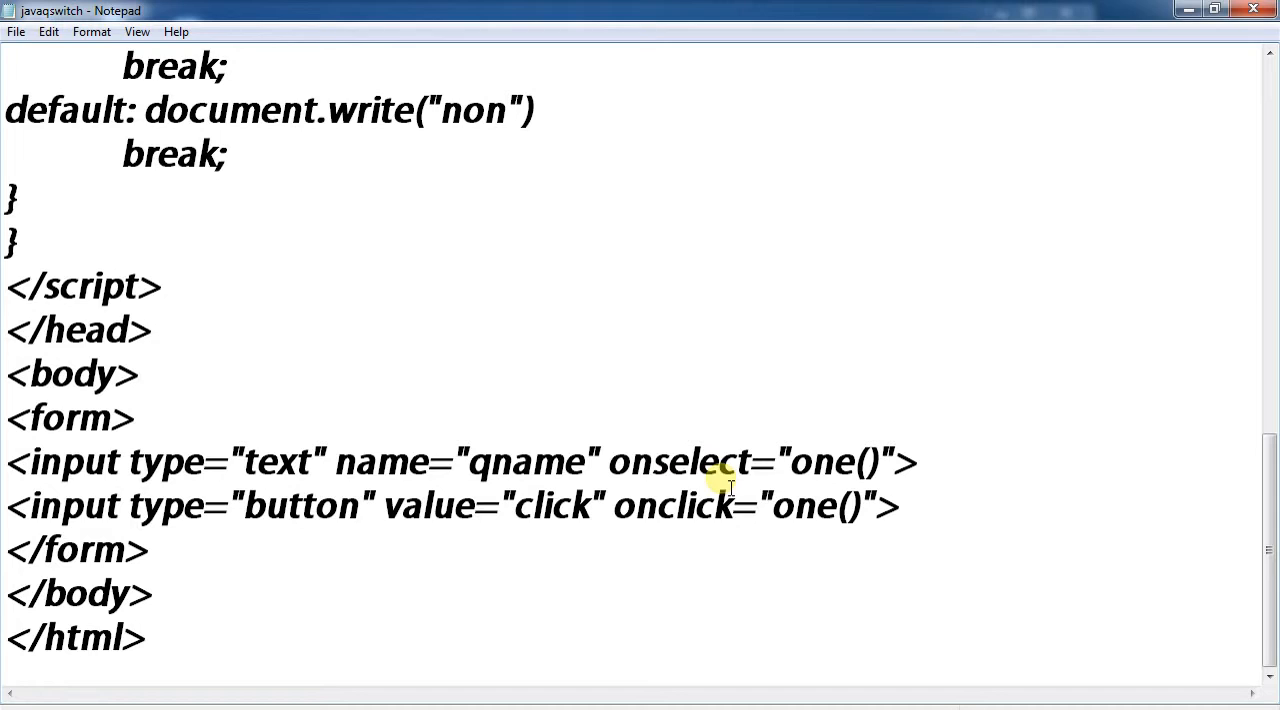
pyautogui.moveTo(230, 556)
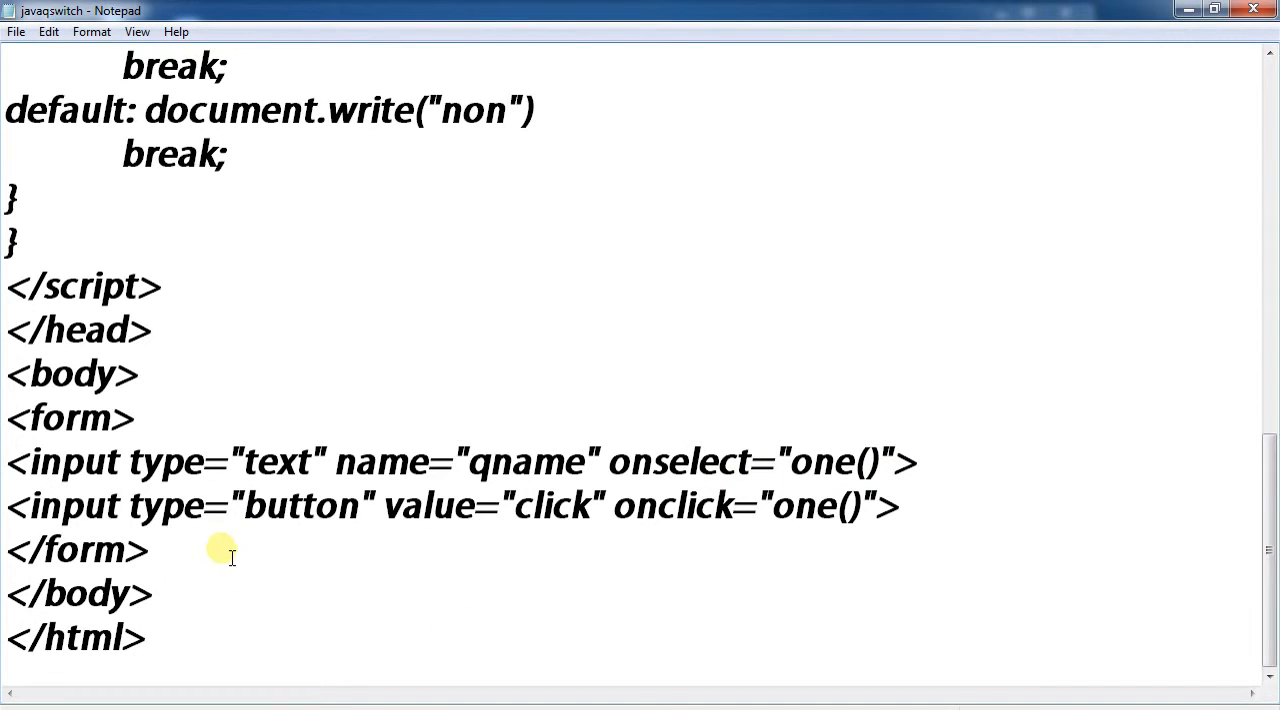
pyautogui.moveTo(640, 582)
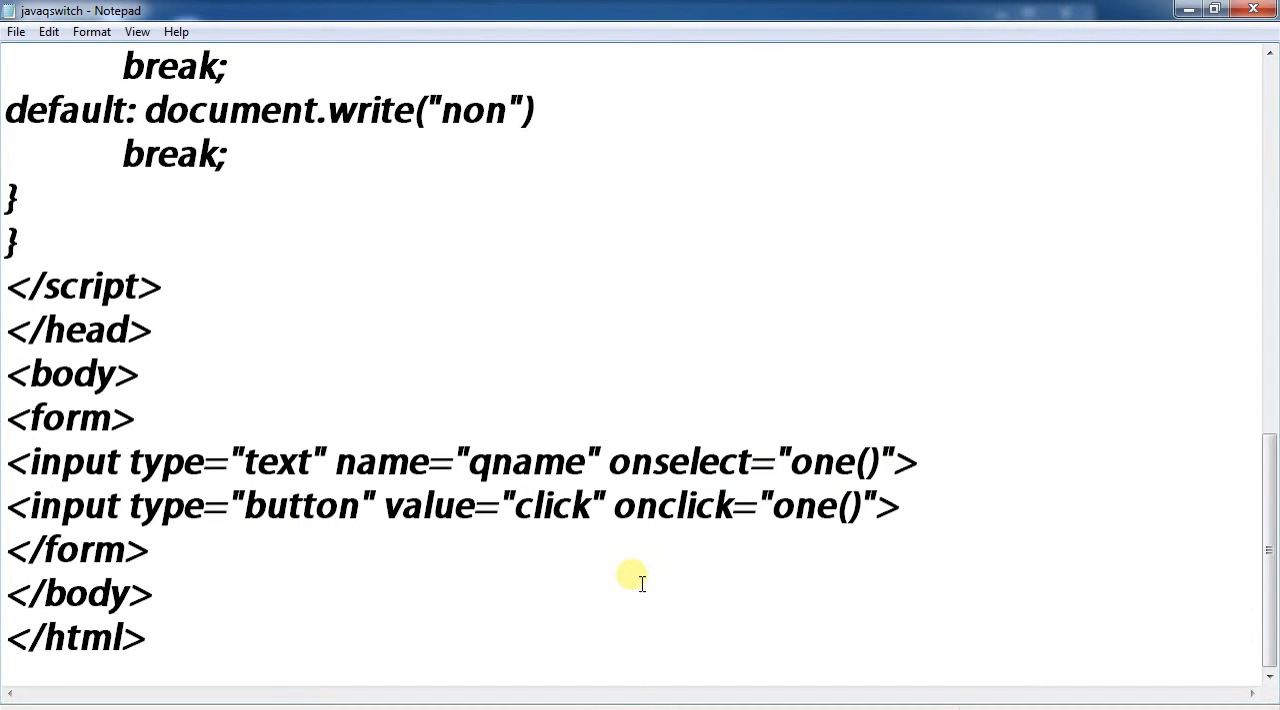
pyautogui.moveTo(1050, 530)
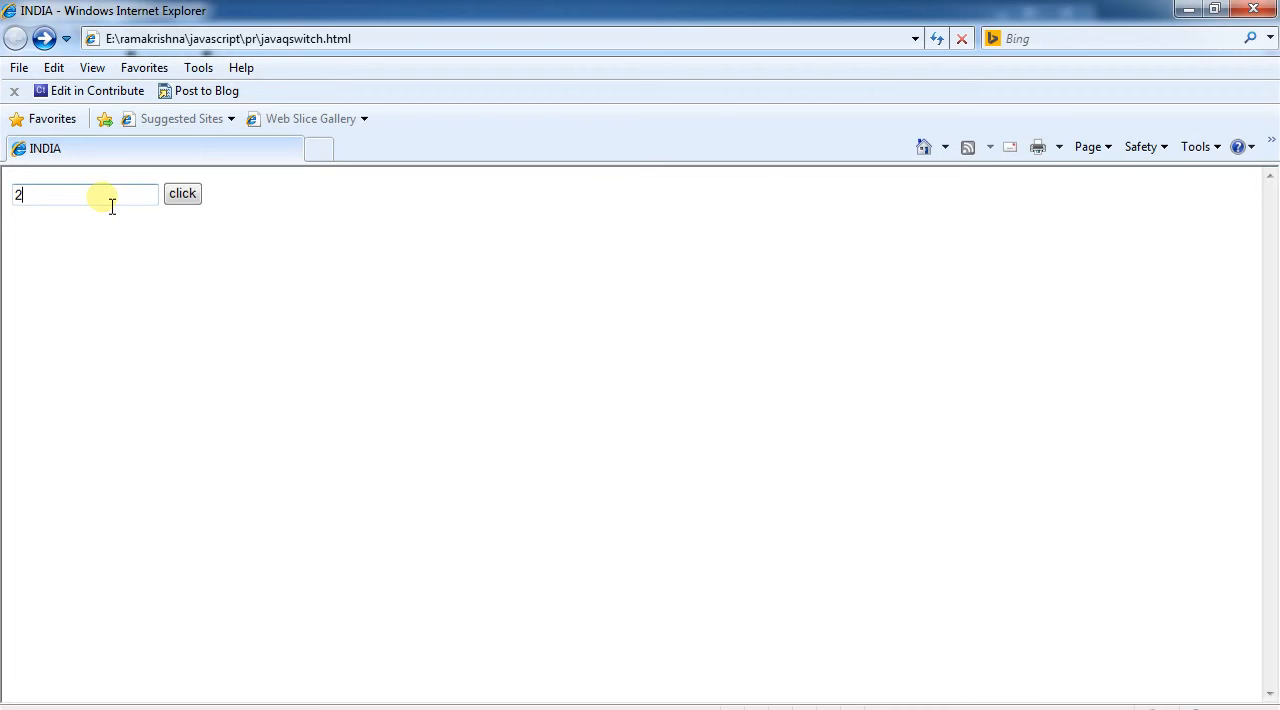
# Replace the value with 7 and submit so the page writes sa.
pyautogui.write('7')
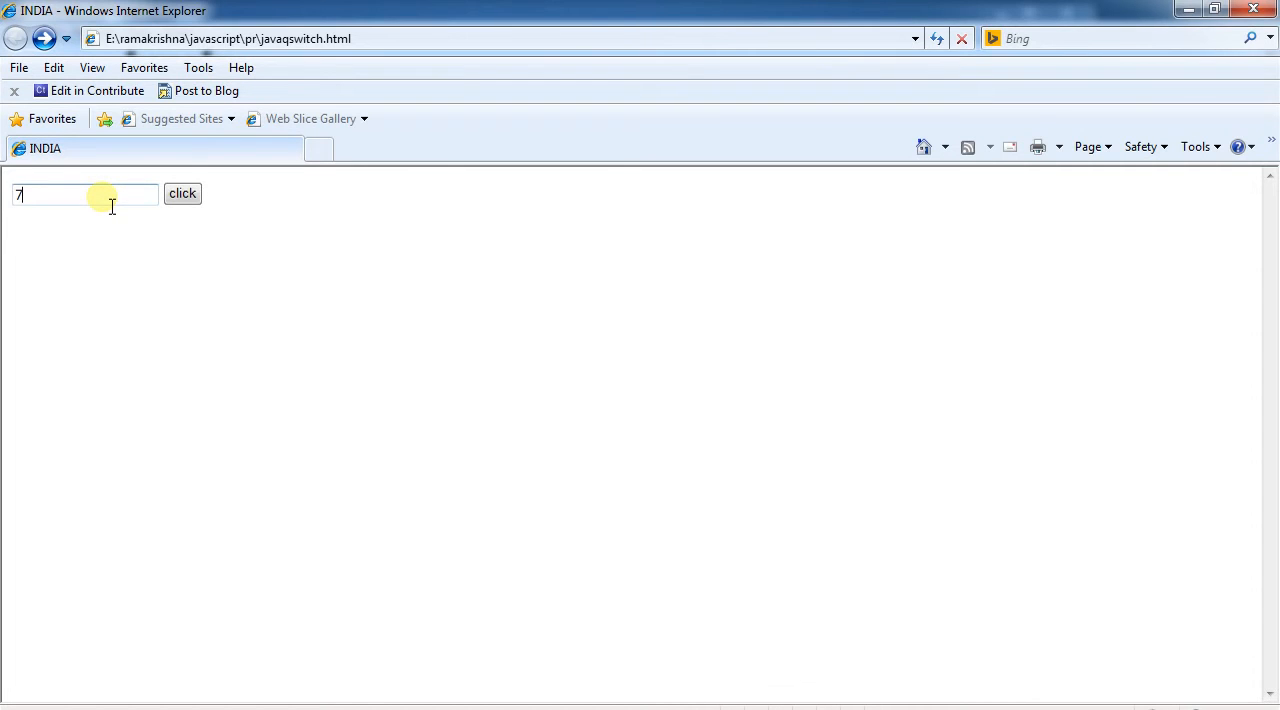
pyautogui.click(182, 194)
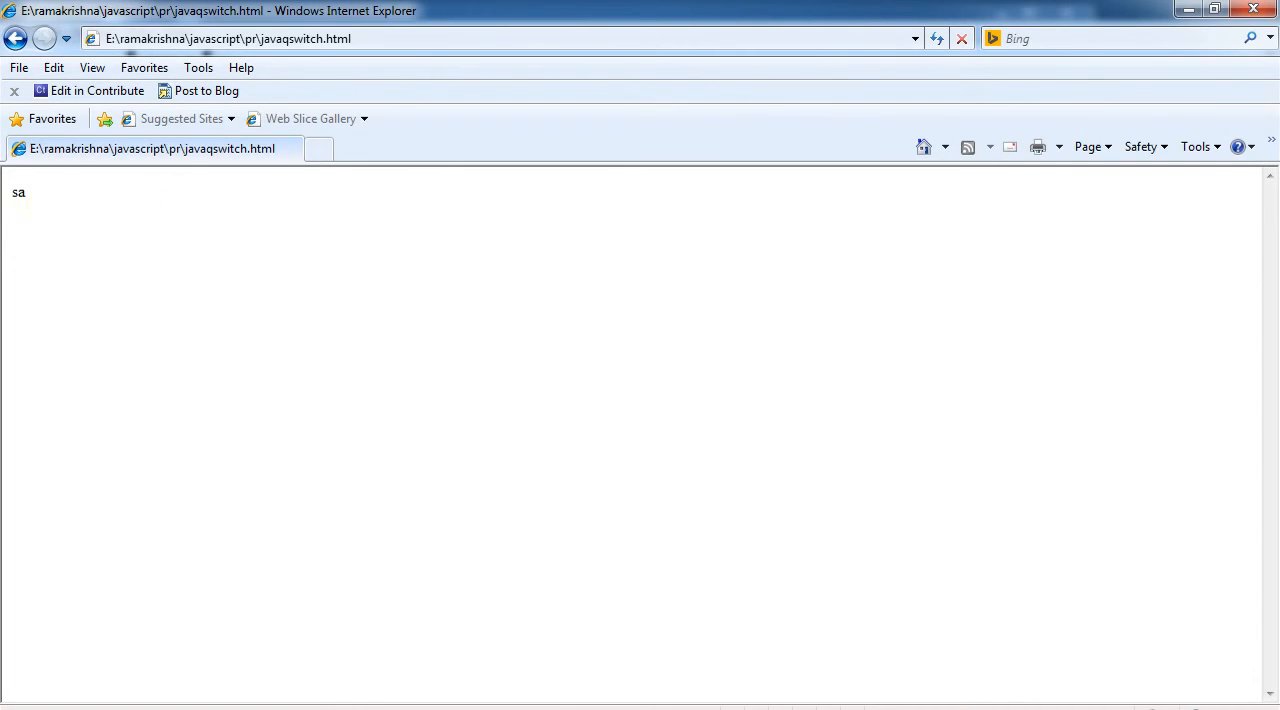